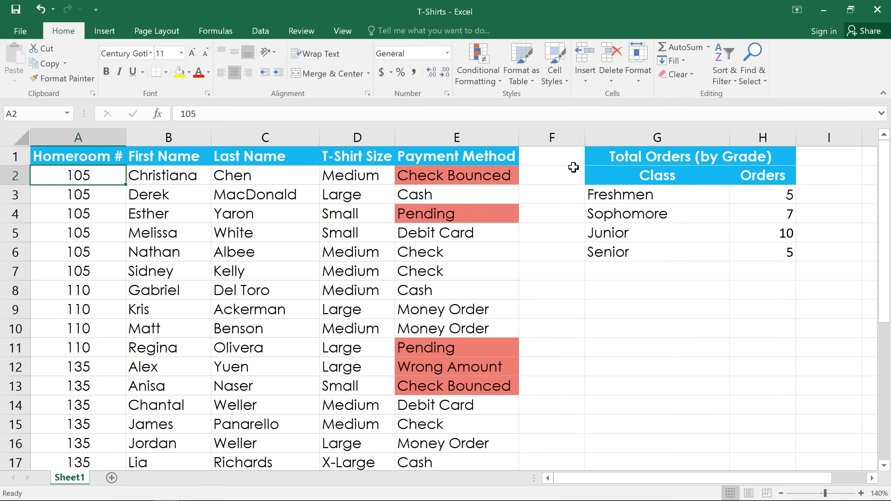
{"action": "mouse_move", "coordinate": [724, 62]}
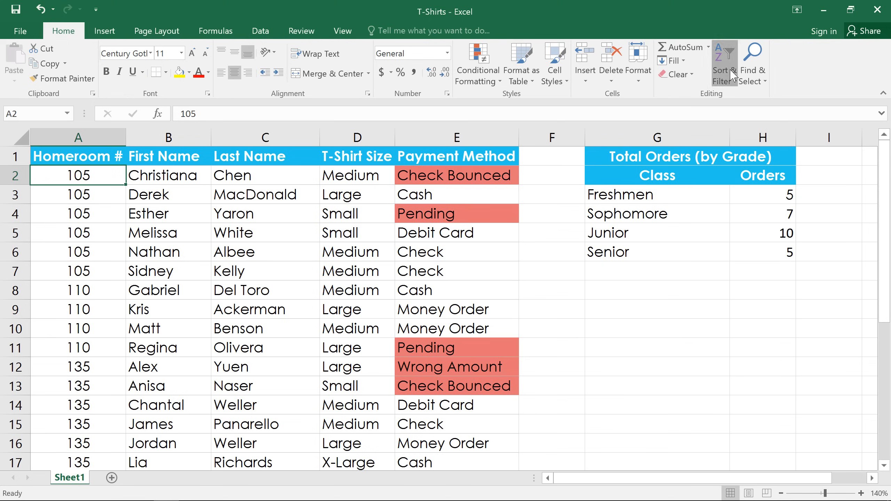
Open the Sort & Filter menu on the Home tab, then move to the Data tab.
{"action": "left_click", "coordinate": [722, 63]}
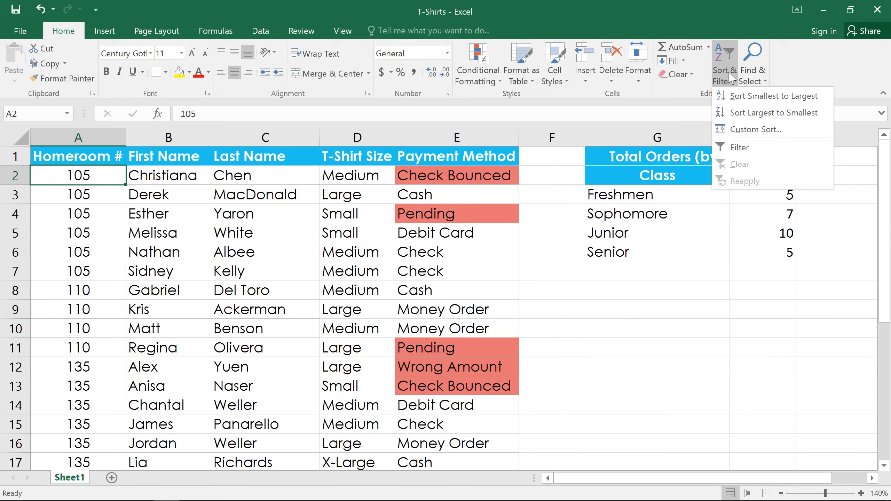
{"action": "mouse_move", "coordinate": [260, 31]}
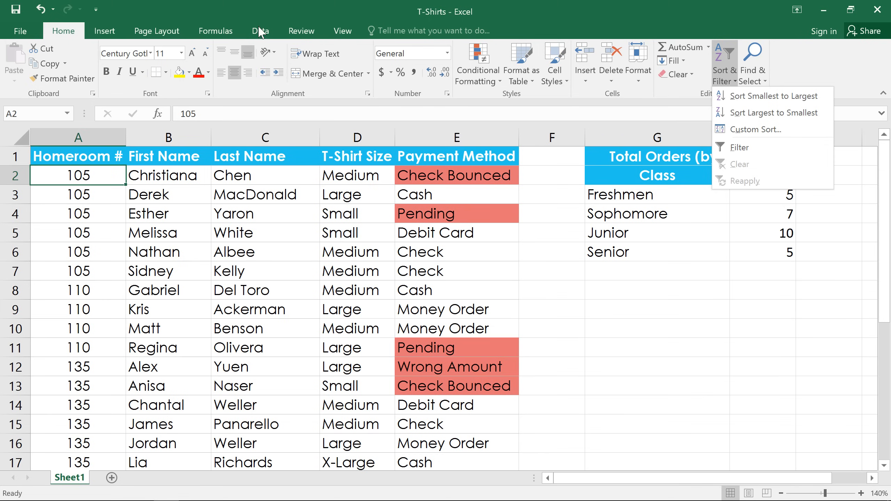
{"action": "left_click", "coordinate": [261, 31]}
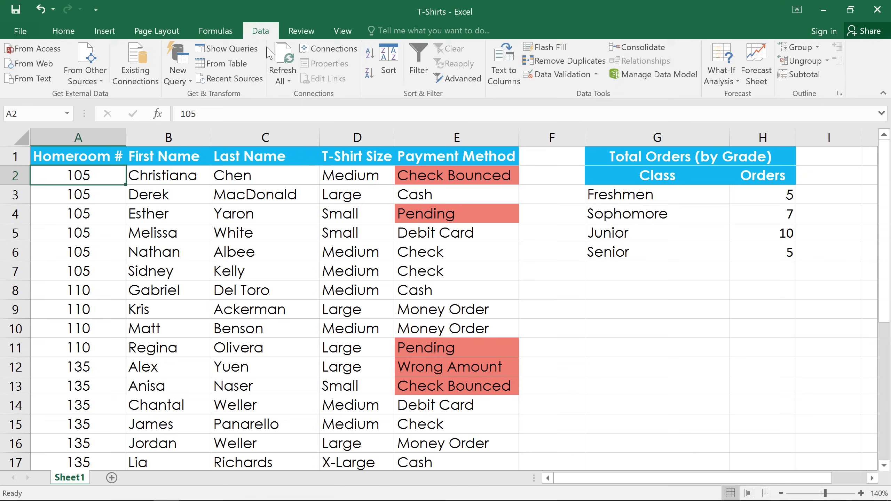
{"action": "mouse_move", "coordinate": [269, 177]}
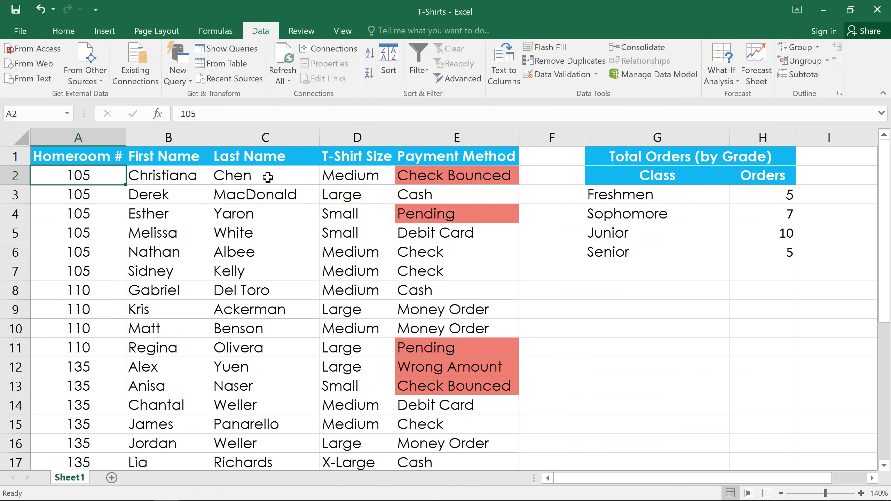
Sort the list by Last Name A to Z, then re-sort it Z to A.
{"action": "left_click", "coordinate": [264, 175]}
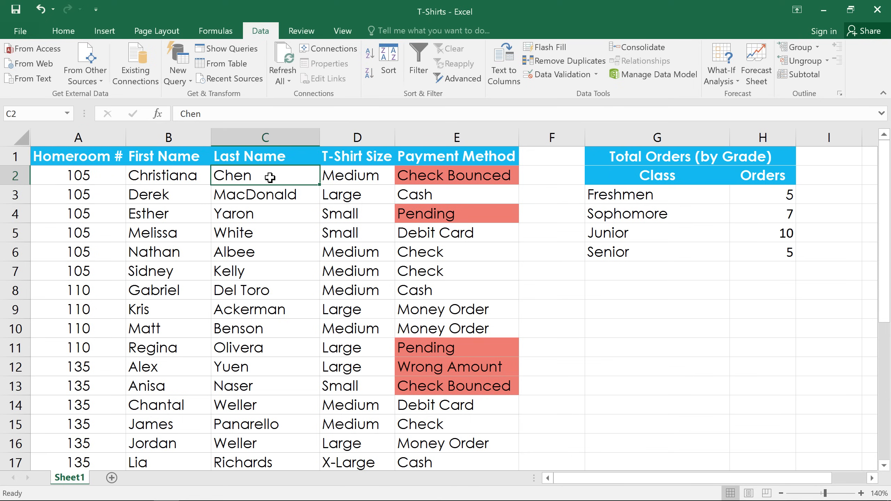
{"action": "mouse_move", "coordinate": [370, 67]}
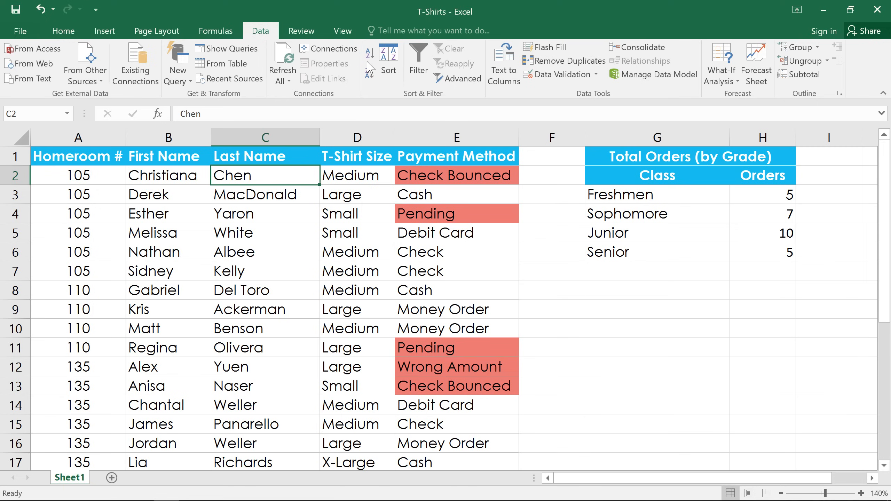
{"action": "mouse_move", "coordinate": [369, 53]}
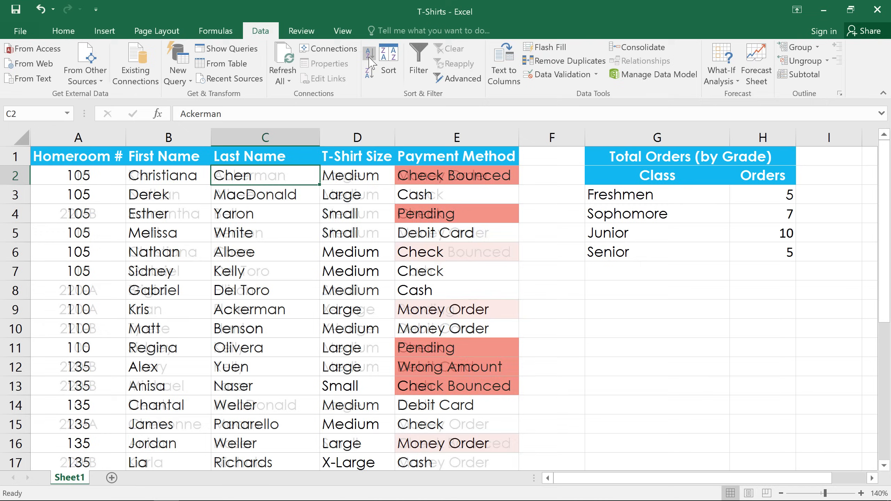
{"action": "left_click", "coordinate": [369, 52]}
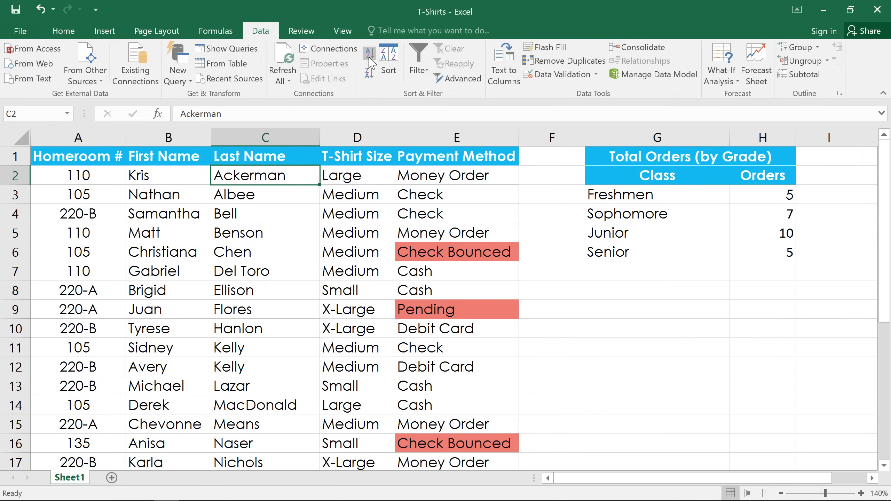
{"action": "left_click", "coordinate": [17, 175]}
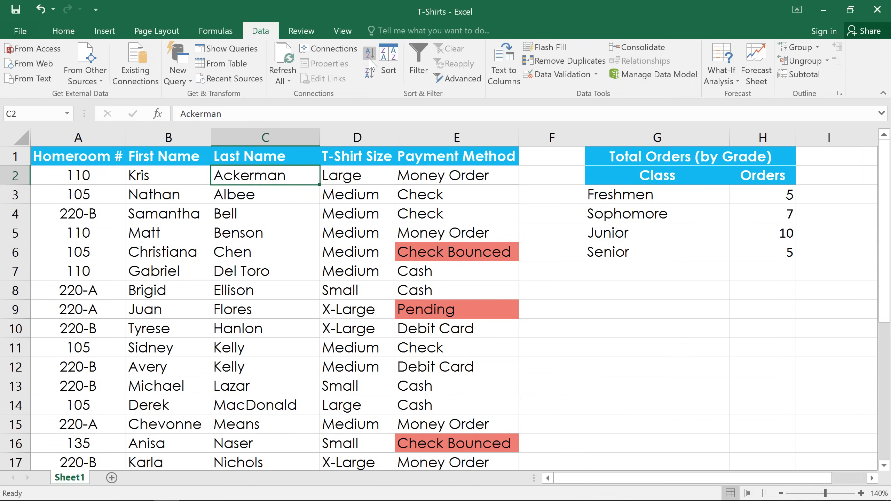
{"action": "mouse_move", "coordinate": [368, 73]}
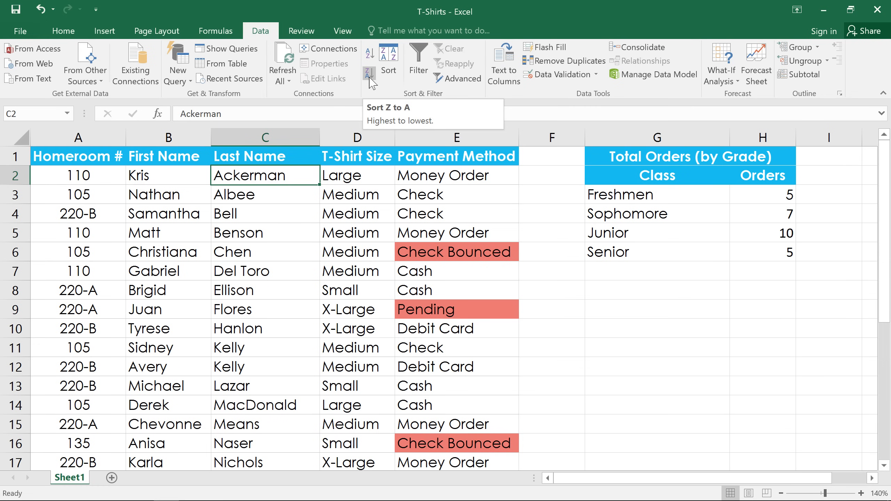
{"action": "left_click", "coordinate": [370, 75]}
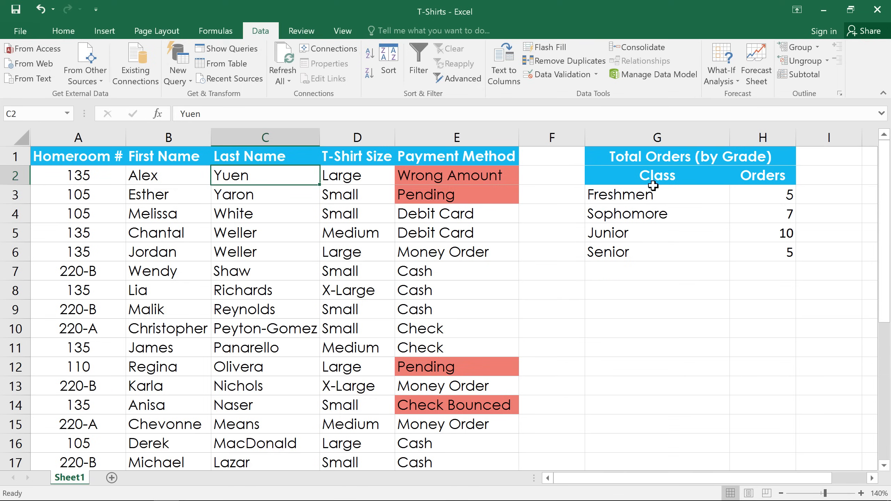
{"action": "left_click", "coordinate": [762, 194]}
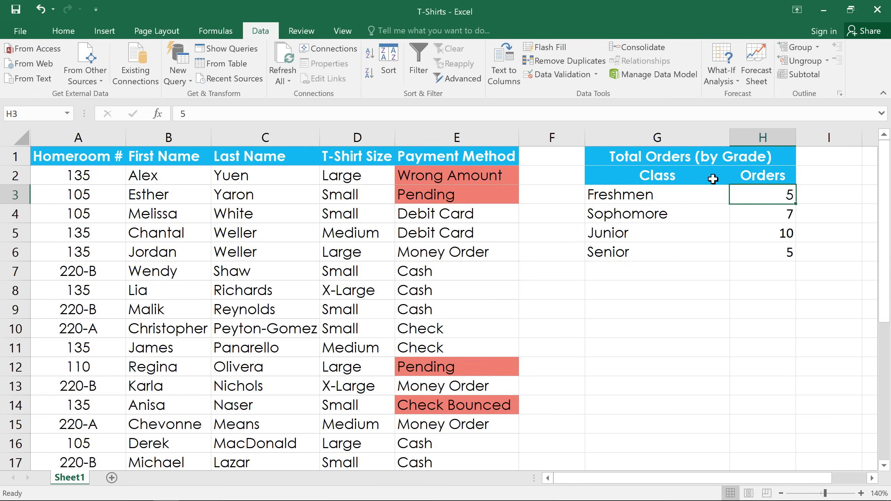
{"action": "mouse_move", "coordinate": [369, 54]}
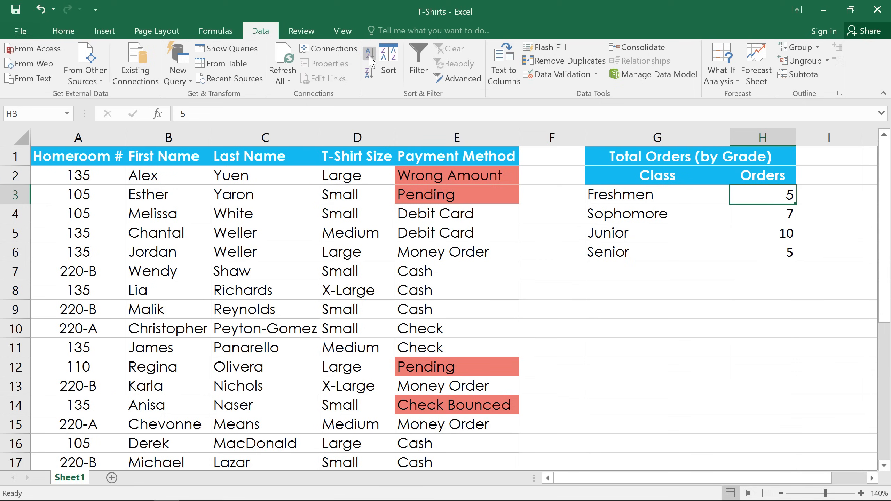
{"action": "left_click", "coordinate": [369, 52]}
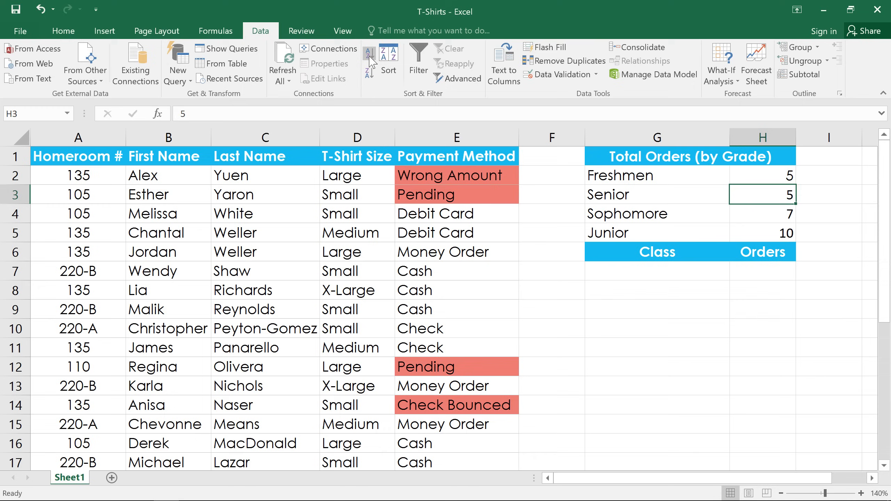
{"action": "left_click", "coordinate": [657, 252]}
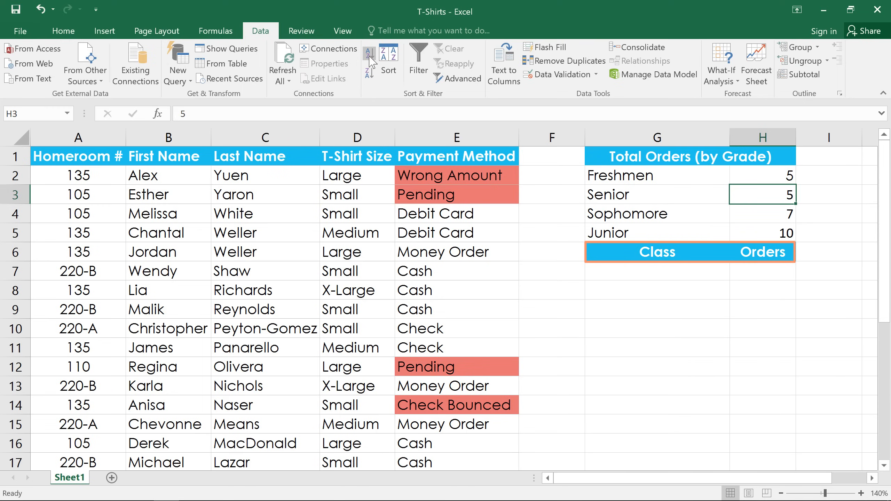
{"action": "mouse_move", "coordinate": [327, 48]}
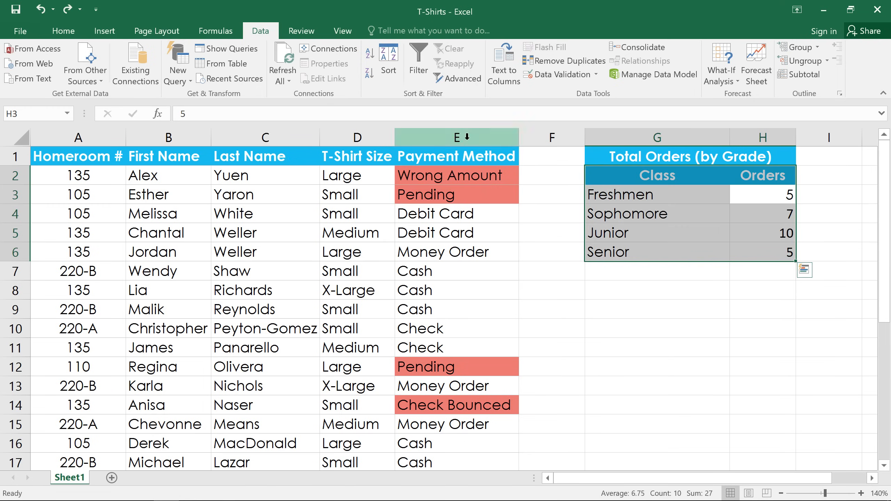
Select the Total Orders range G2:H6 and bring up the Sort dialog.
{"action": "left_click", "coordinate": [657, 175]}
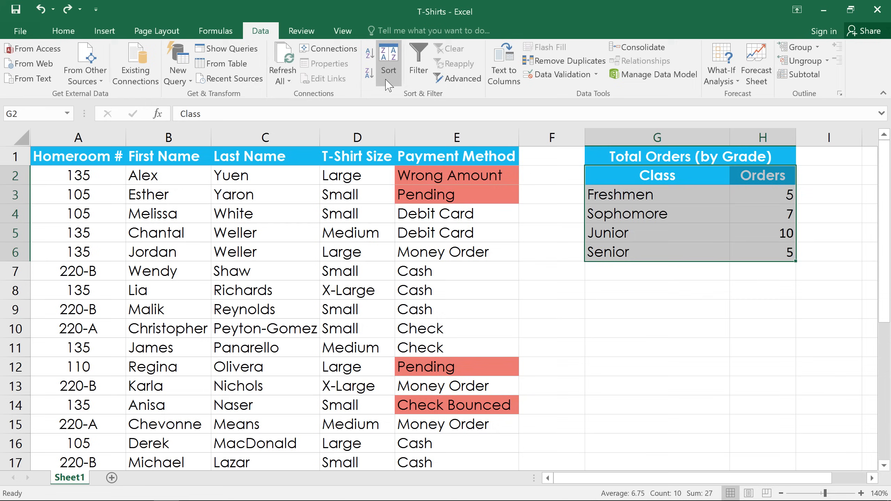
{"action": "left_click", "coordinate": [388, 58]}
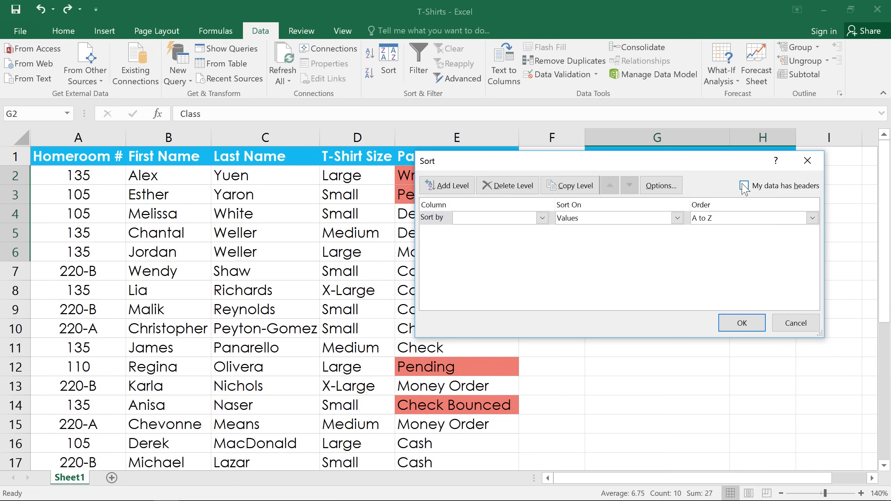
Sort G2:H6 by Orders, Largest to Smallest, treating the first row as headers.
{"action": "left_click", "coordinate": [745, 186]}
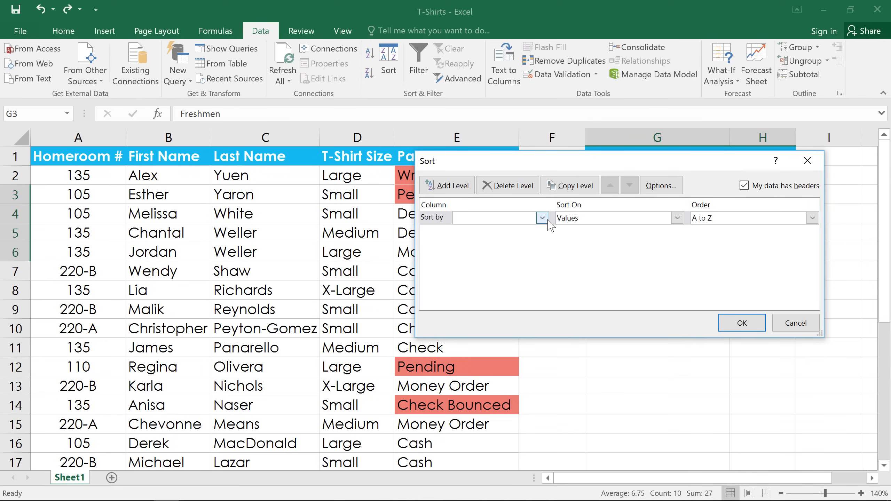
{"action": "left_click", "coordinate": [540, 218]}
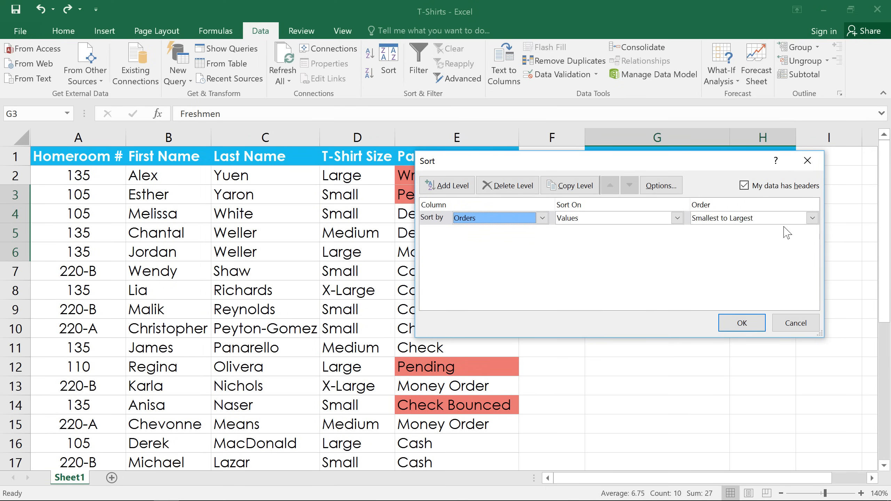
{"action": "left_click", "coordinate": [812, 218]}
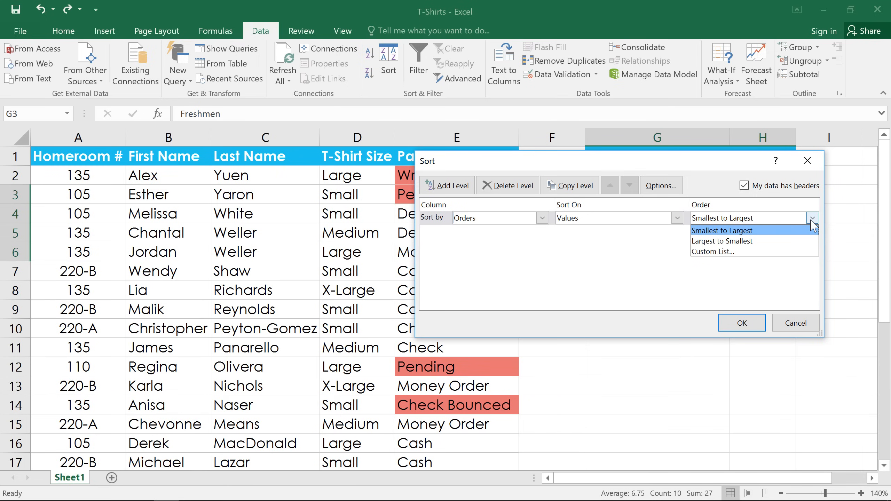
{"action": "left_click", "coordinate": [722, 241]}
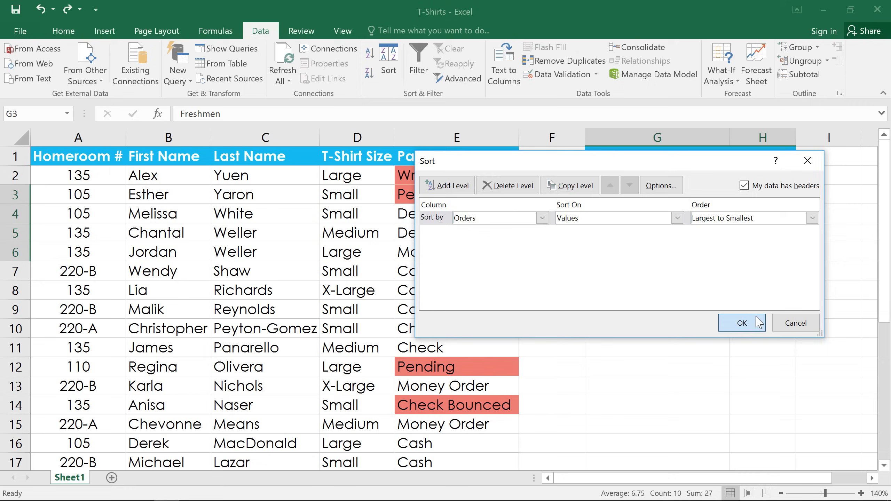
{"action": "left_click", "coordinate": [741, 323]}
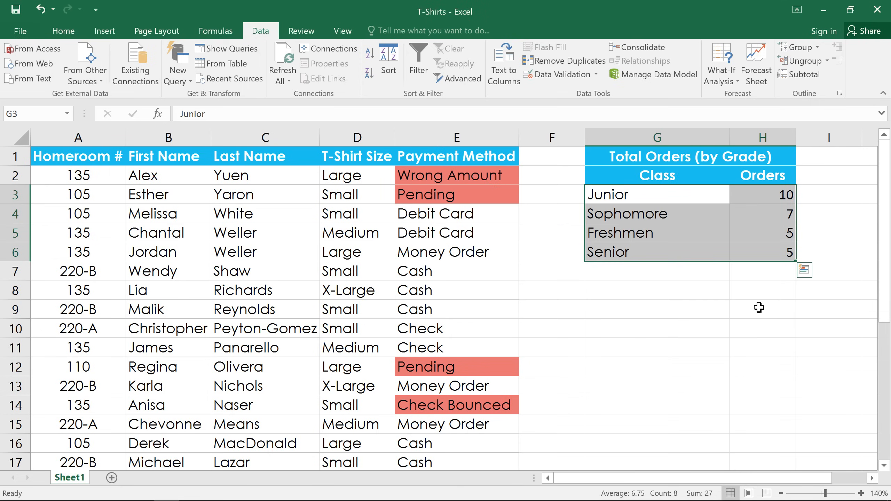
{"action": "left_click", "coordinate": [762, 271]}
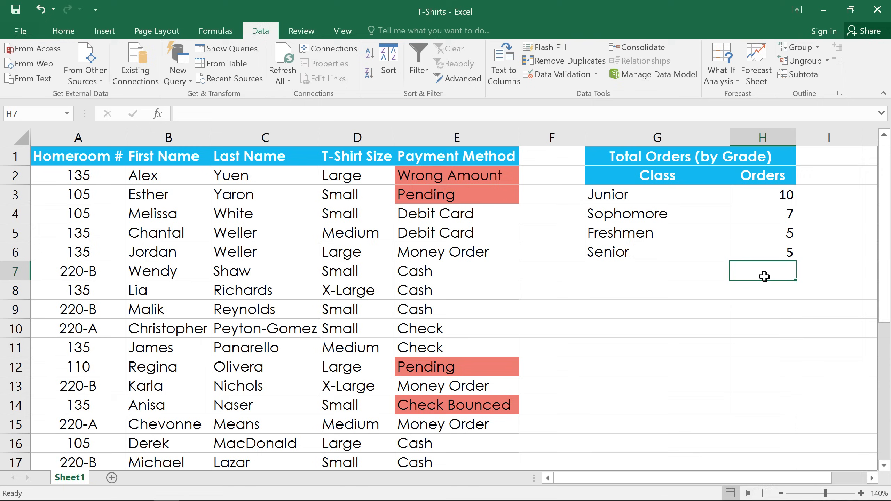
{"action": "mouse_move", "coordinate": [772, 284]}
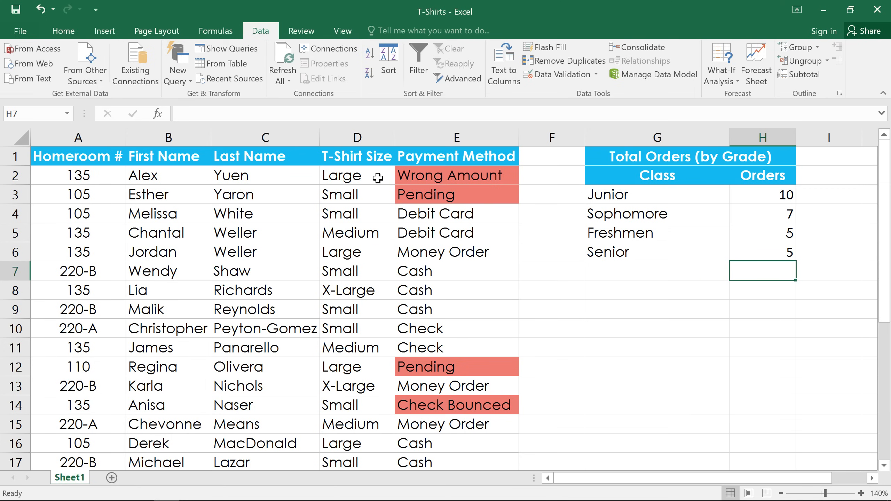
{"action": "left_click", "coordinate": [356, 175]}
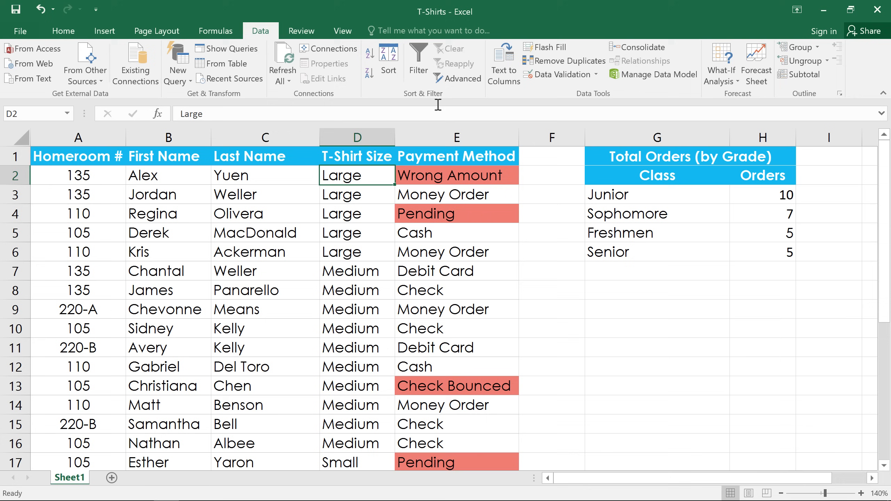
{"action": "scroll", "scroll_direction": "down", "scroll_amount": 3}
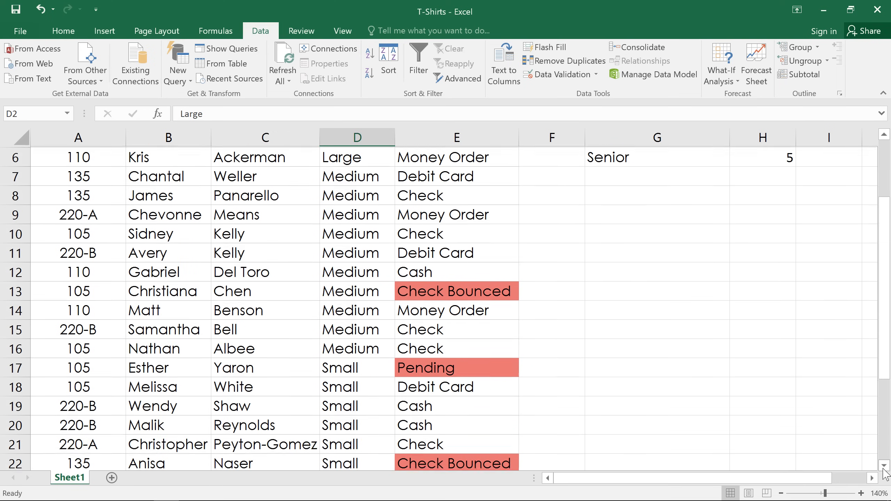
{"action": "scroll", "scroll_direction": "down", "scroll_amount": 3}
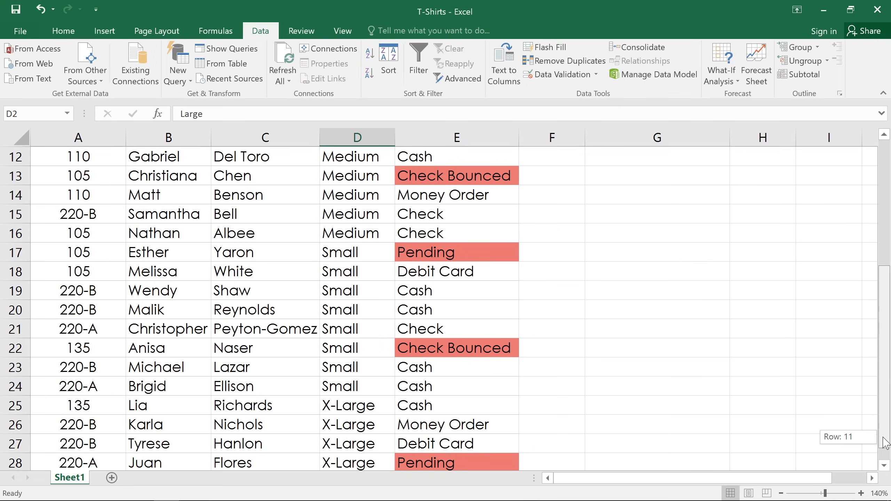
{"action": "scroll", "scroll_direction": "up", "scroll_amount": 3}
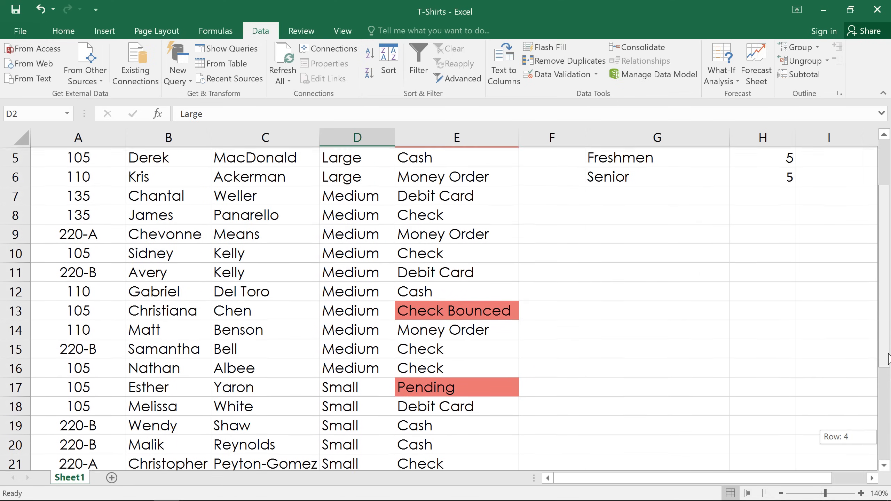
{"action": "scroll", "scroll_direction": "up", "scroll_amount": 3}
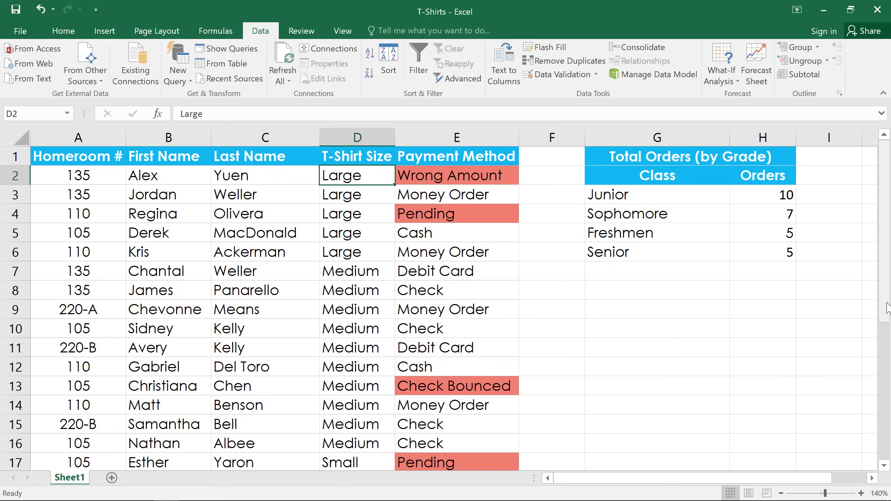
{"action": "mouse_move", "coordinate": [423, 97]}
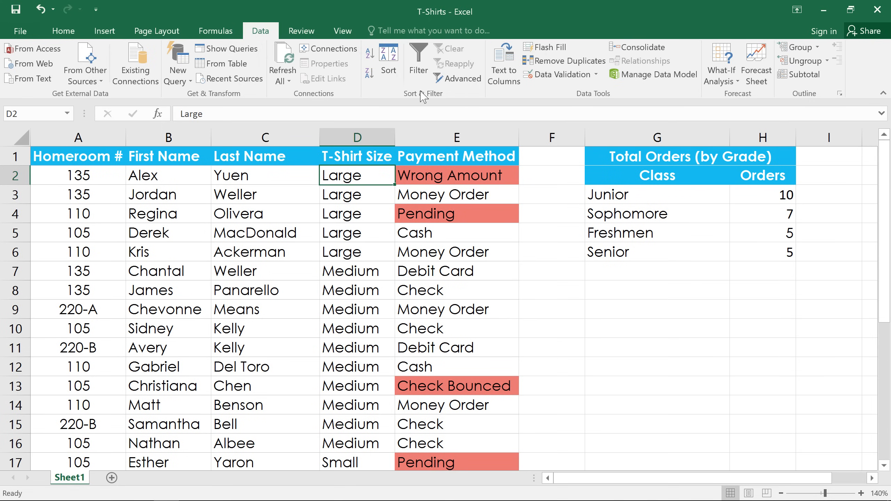
{"action": "mouse_move", "coordinate": [388, 60]}
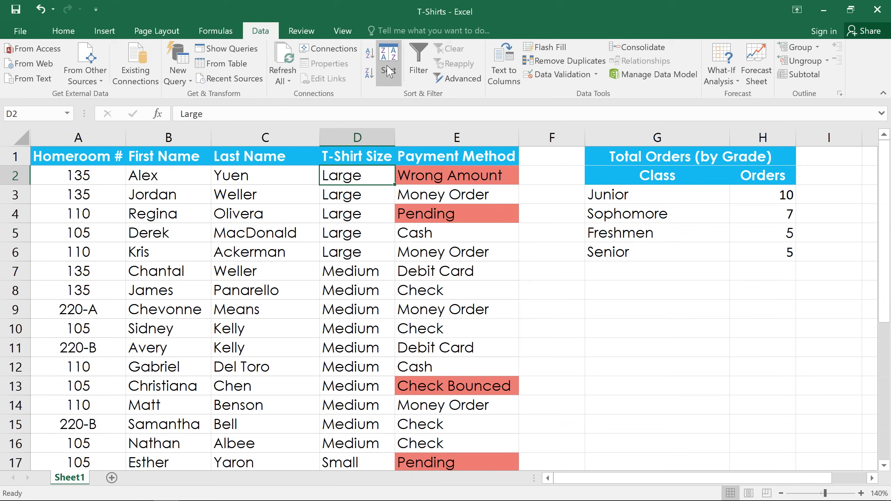
In the Sort dialog, choose Custom List as the T-Shirt Size order.
{"action": "left_click", "coordinate": [389, 59]}
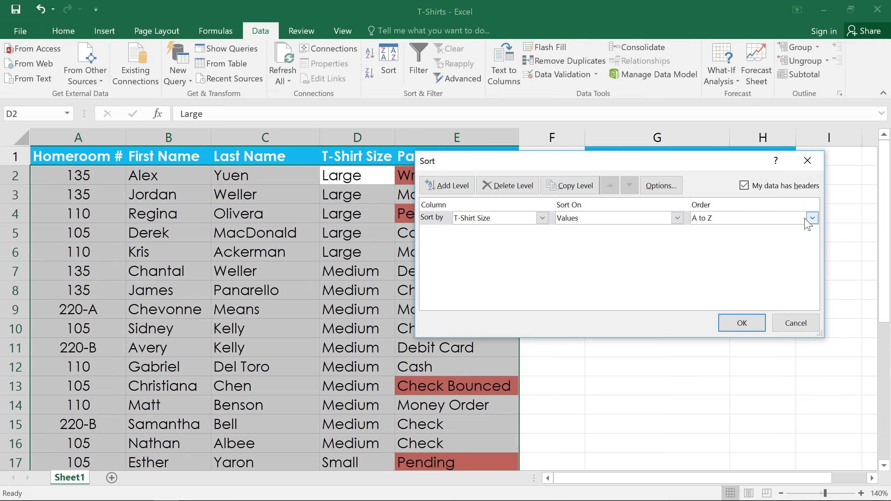
{"action": "left_click", "coordinate": [811, 218]}
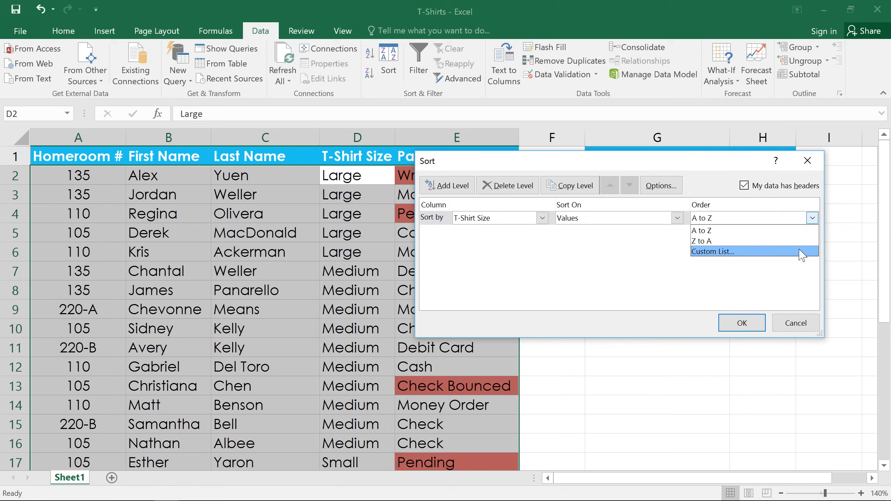
{"action": "left_click", "coordinate": [714, 251]}
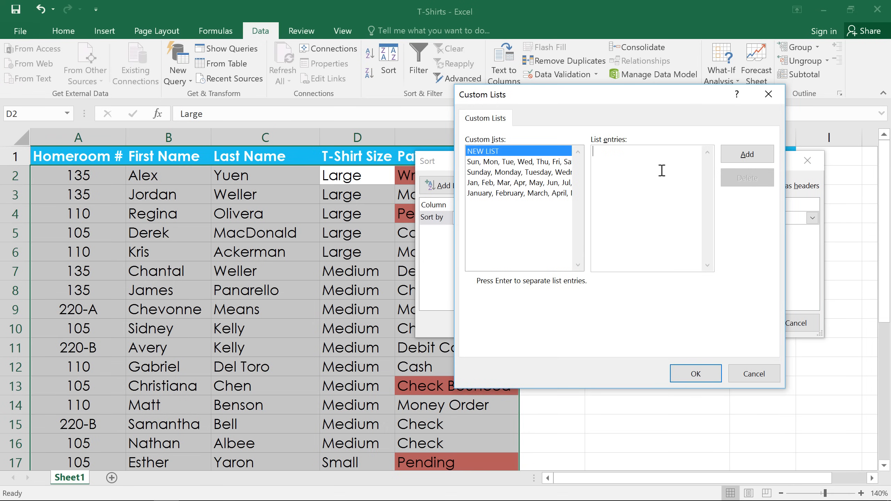
Add the custom list Small, Medium, Large, X-Large and apply it as the size order.
{"action": "type", "text": "Small"}
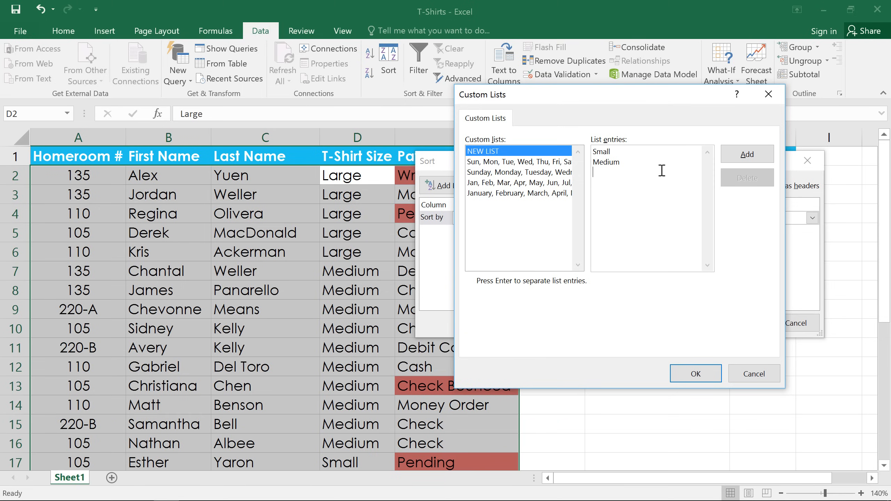
{"action": "type", "text": "Large"}
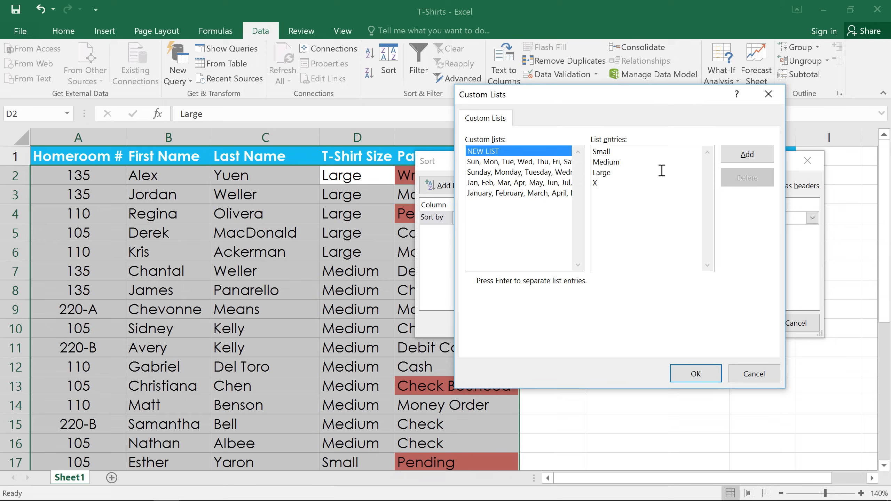
{"action": "type", "text": "-Large"}
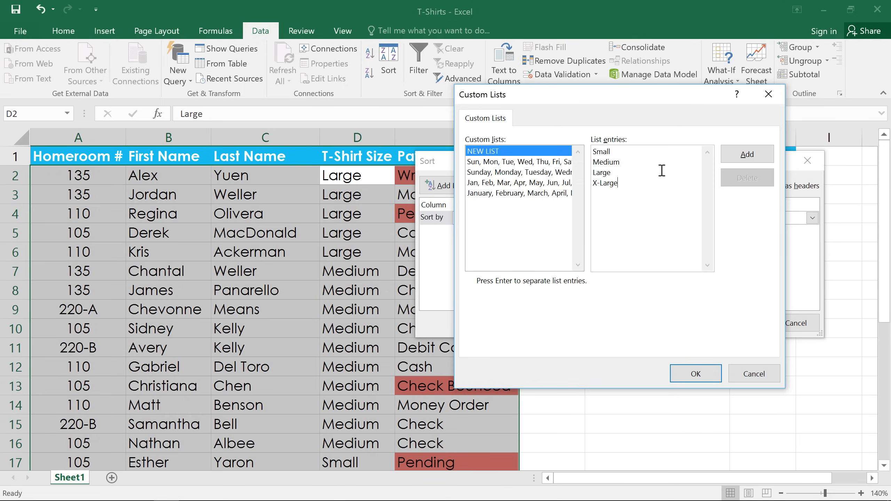
{"action": "mouse_move", "coordinate": [747, 154]}
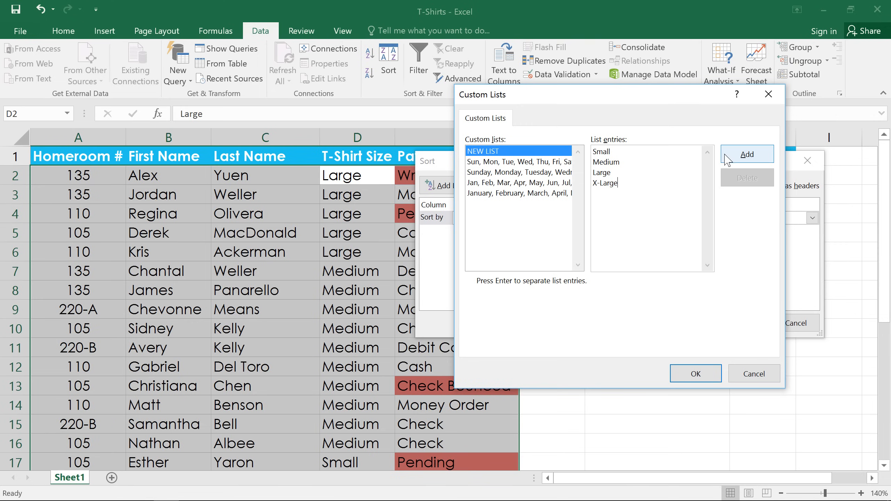
{"action": "left_click", "coordinate": [747, 154]}
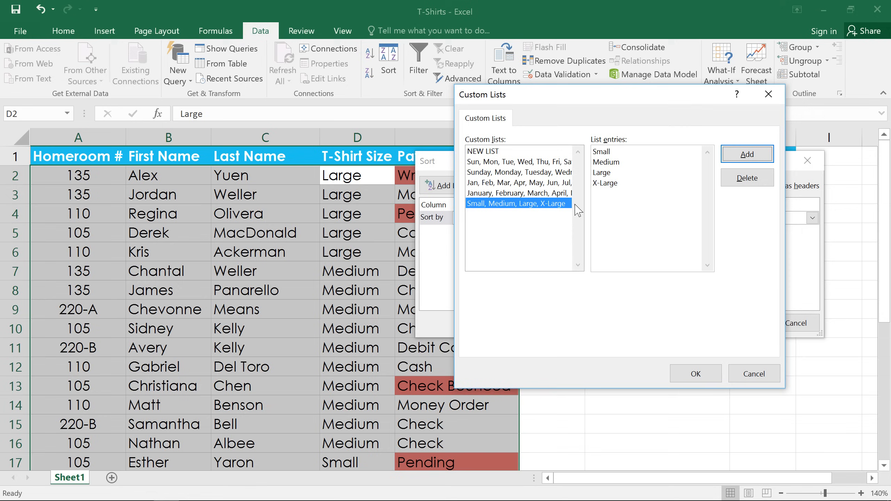
{"action": "mouse_move", "coordinate": [666, 359]}
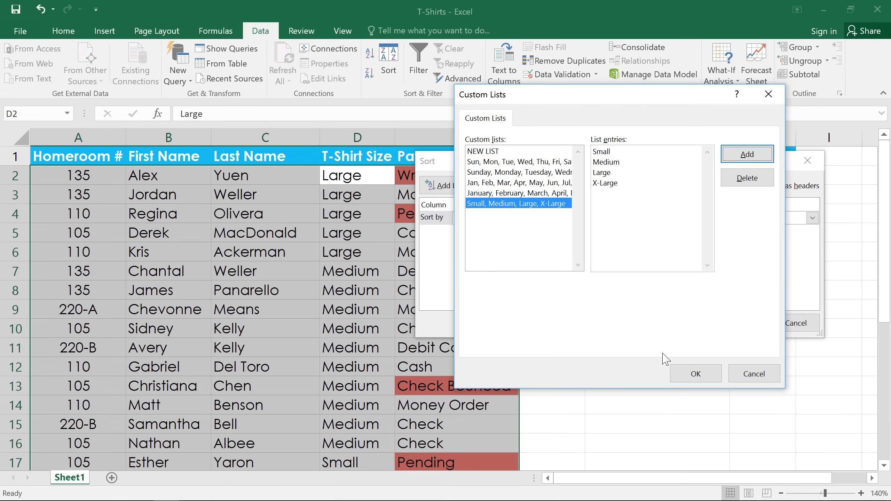
{"action": "left_click", "coordinate": [694, 374]}
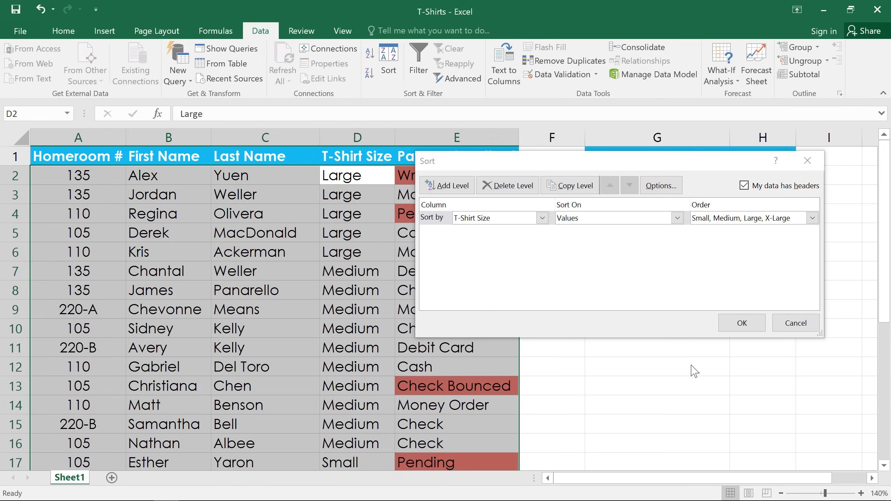
{"action": "left_click", "coordinate": [740, 322]}
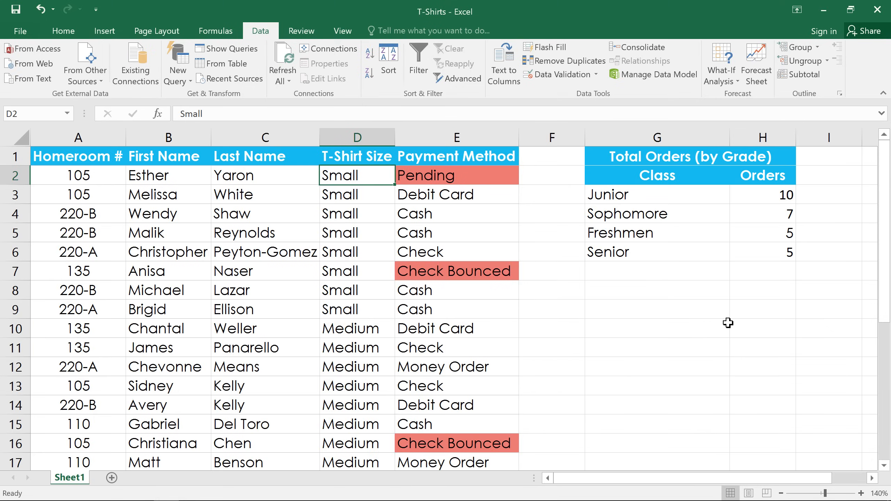
{"action": "scroll", "scroll_direction": "down", "scroll_amount": 3}
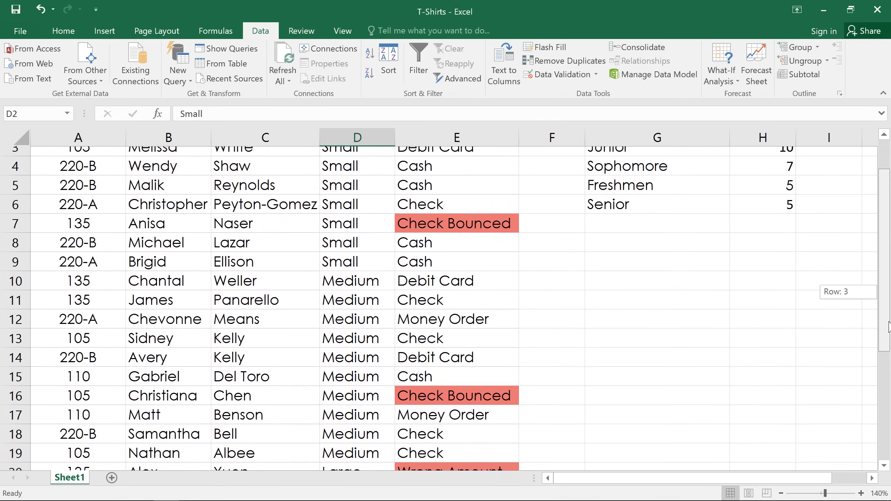
{"action": "scroll", "scroll_direction": "down", "scroll_amount": 3}
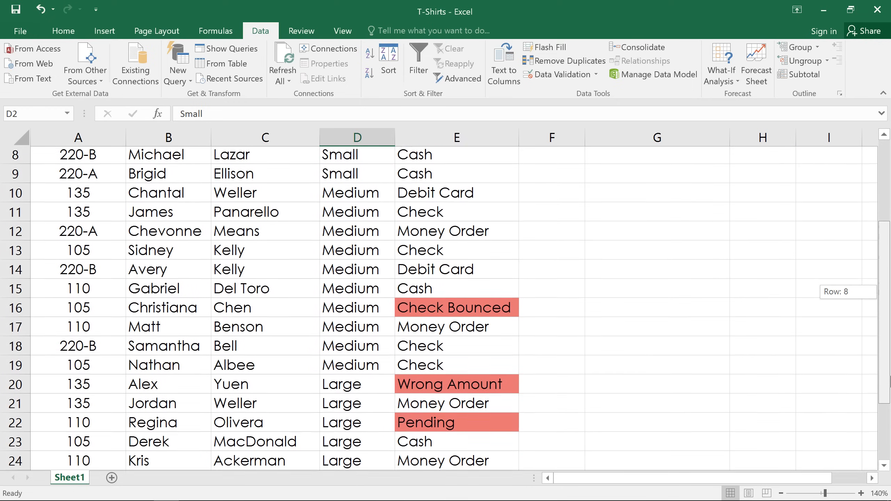
{"action": "scroll", "scroll_direction": "down", "scroll_amount": 3}
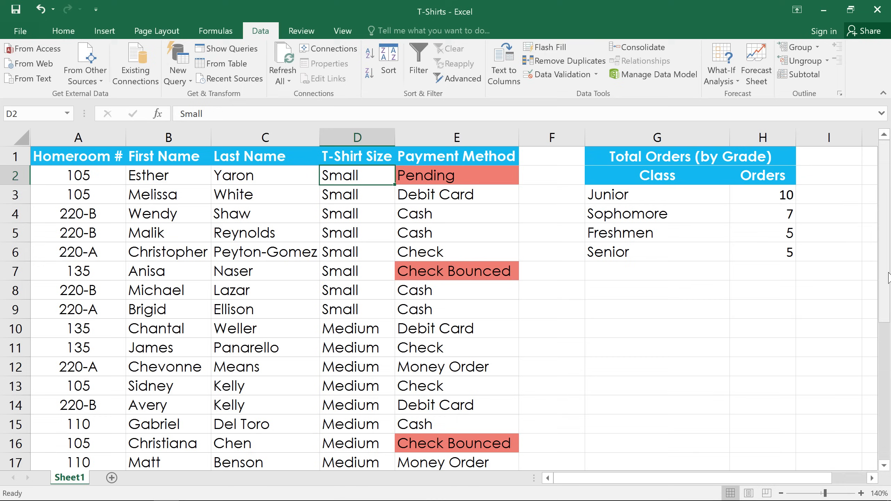
{"action": "mouse_move", "coordinate": [826, 263]}
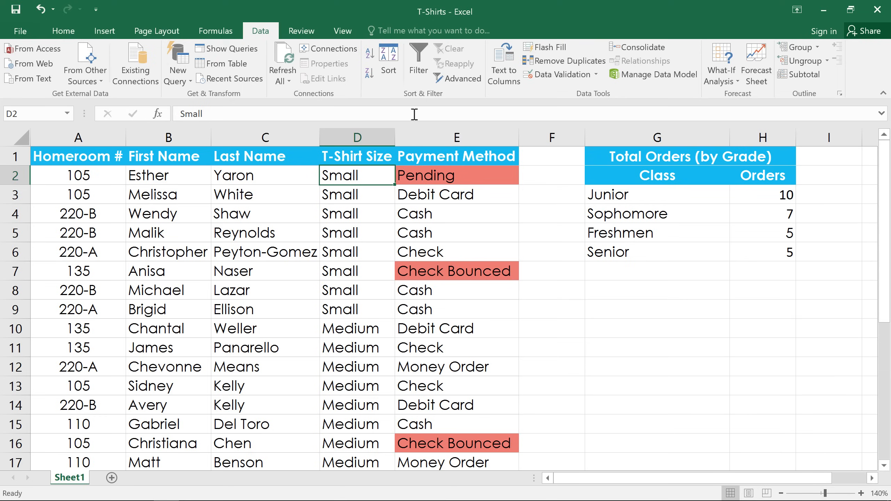
{"action": "mouse_move", "coordinate": [380, 95]}
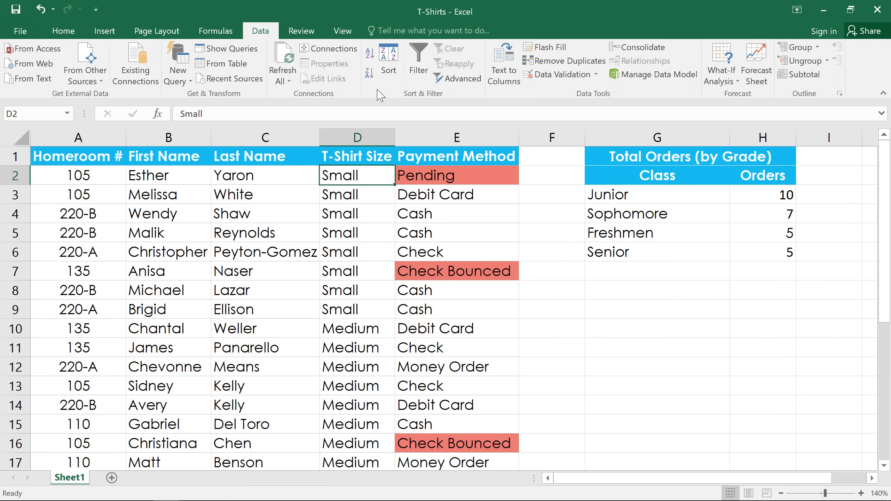
Add a second sort level on Homeroom #, Smallest to Largest, and apply it.
{"action": "left_click", "coordinate": [389, 58]}
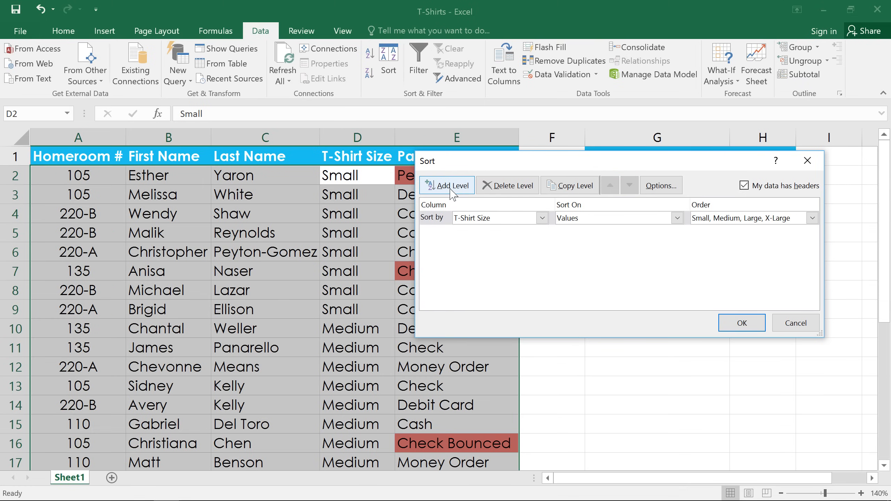
{"action": "left_click", "coordinate": [447, 185]}
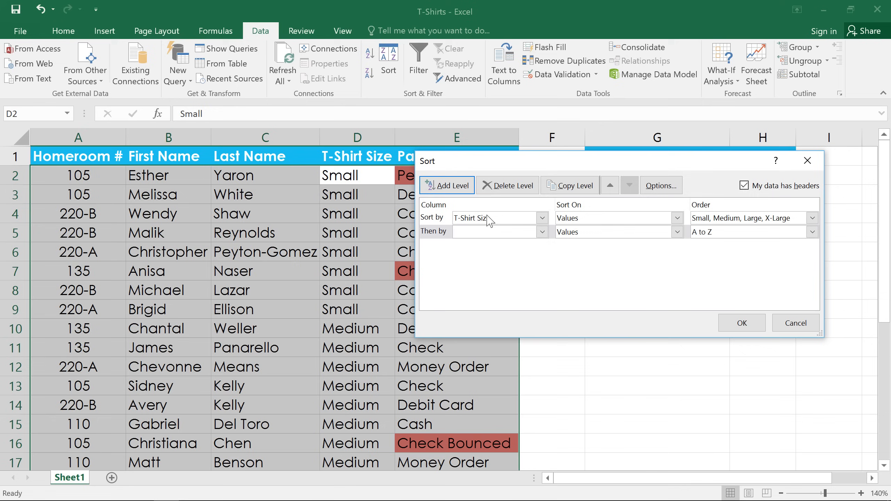
{"action": "left_click", "coordinate": [541, 232]}
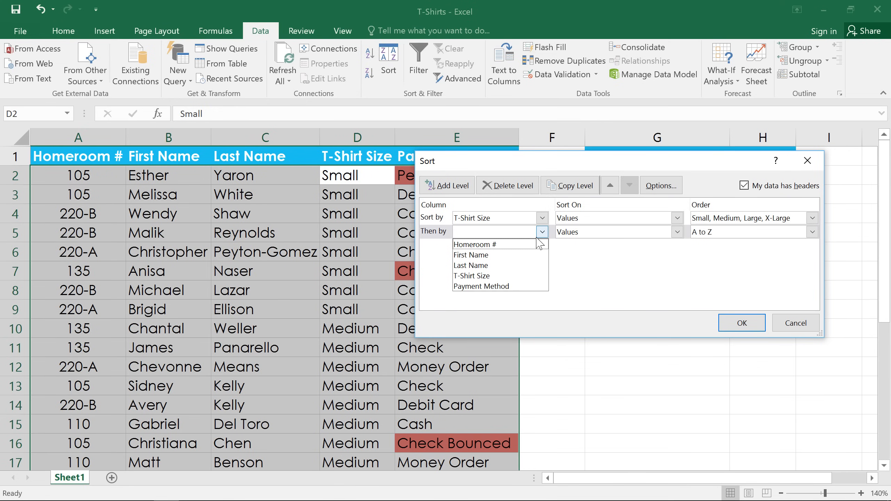
{"action": "left_click", "coordinate": [475, 244]}
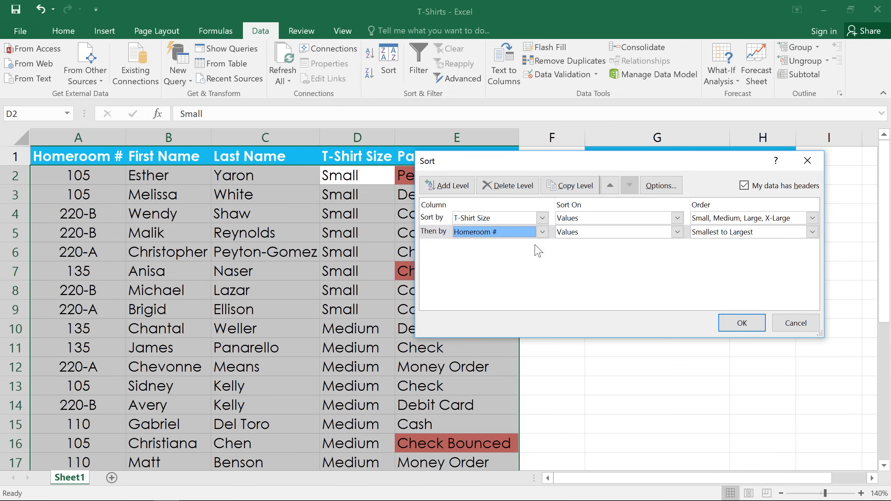
{"action": "mouse_move", "coordinate": [730, 254]}
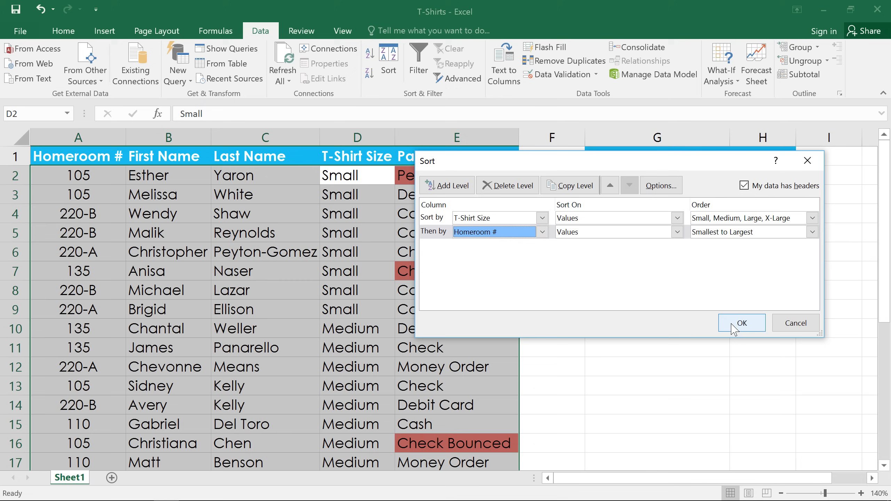
{"action": "left_click", "coordinate": [741, 323]}
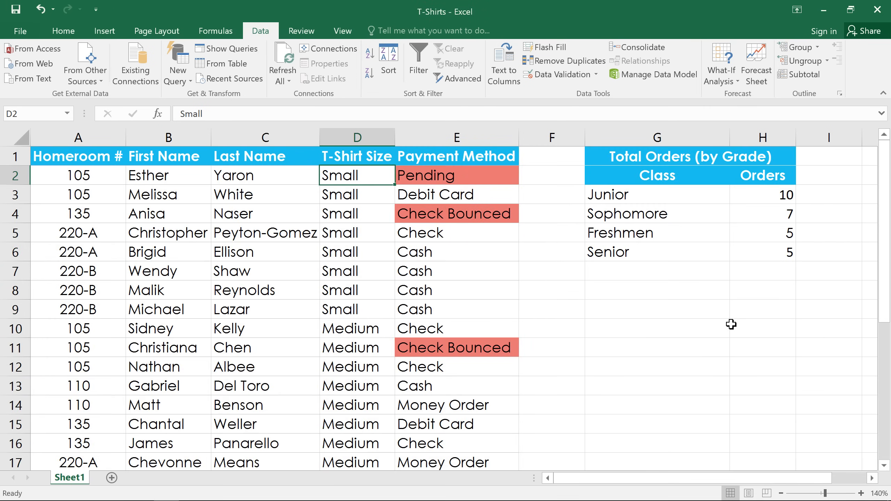